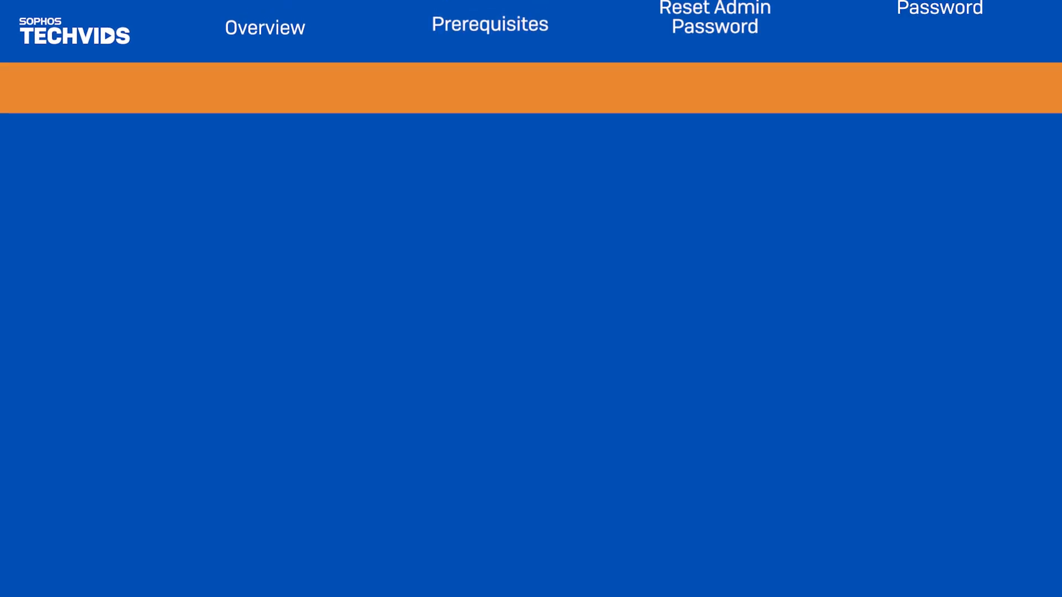
Step: Advance the slideshow from the title screen to the Overview slide
{"action": "left_click", "coordinate": [265, 28]}
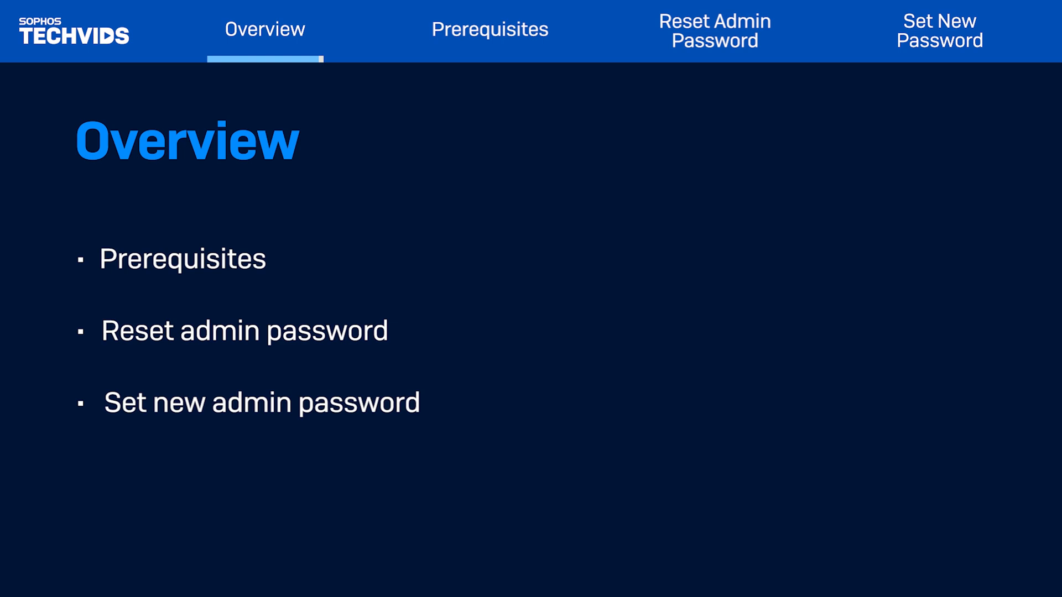
Step: Move past the Prerequisites slide to the 'Login failed' firewall login page
{"action": "left_click", "coordinate": [490, 29]}
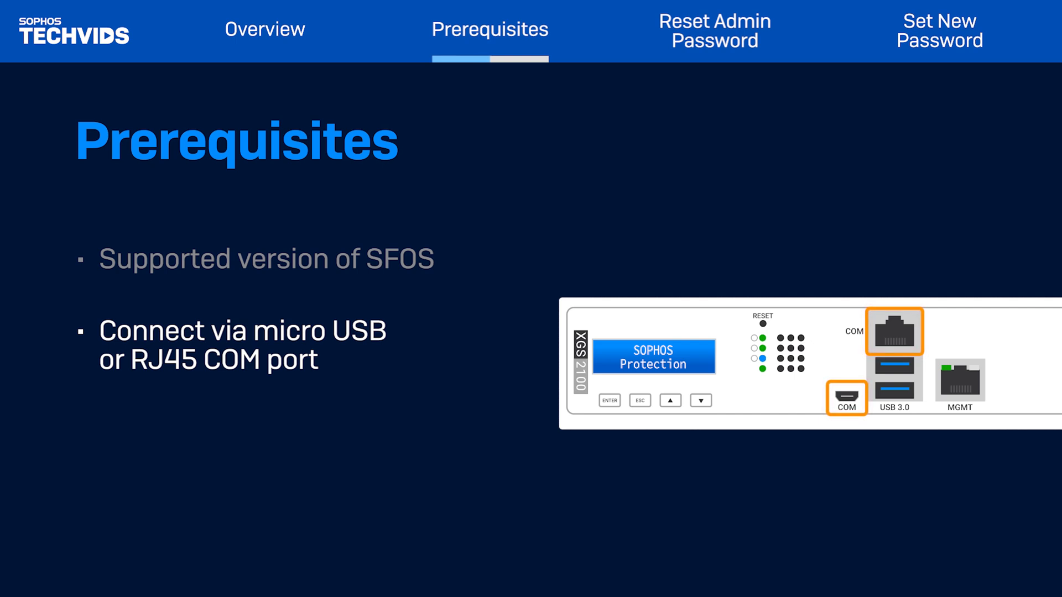
{"action": "left_click", "coordinate": [713, 30]}
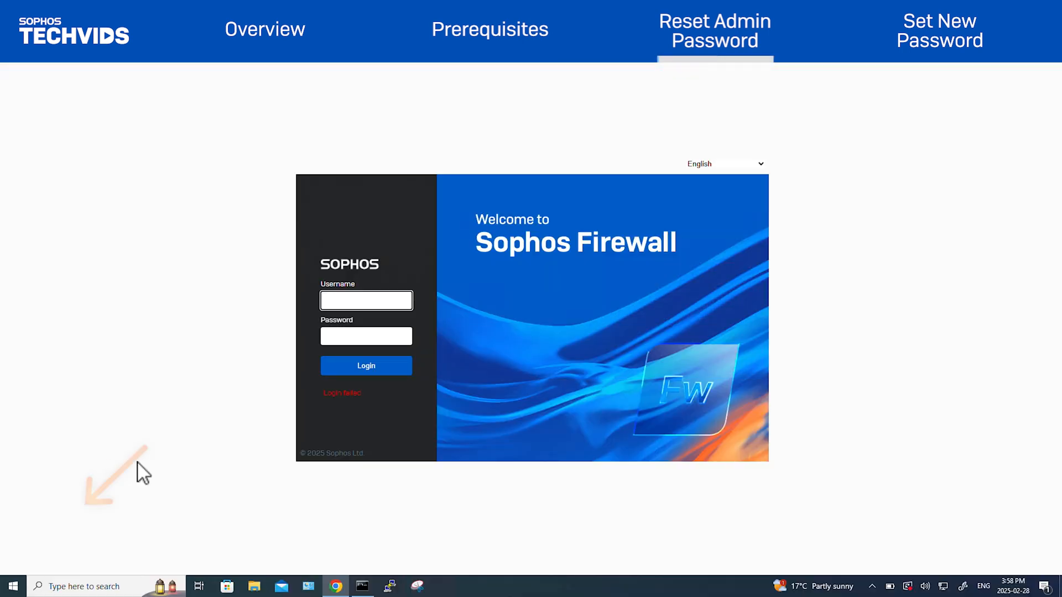
Step: Confirm in Device Manager the firewall is on USB Serial Port COM4, then start PuTTY
{"action": "type", "text": "dev"}
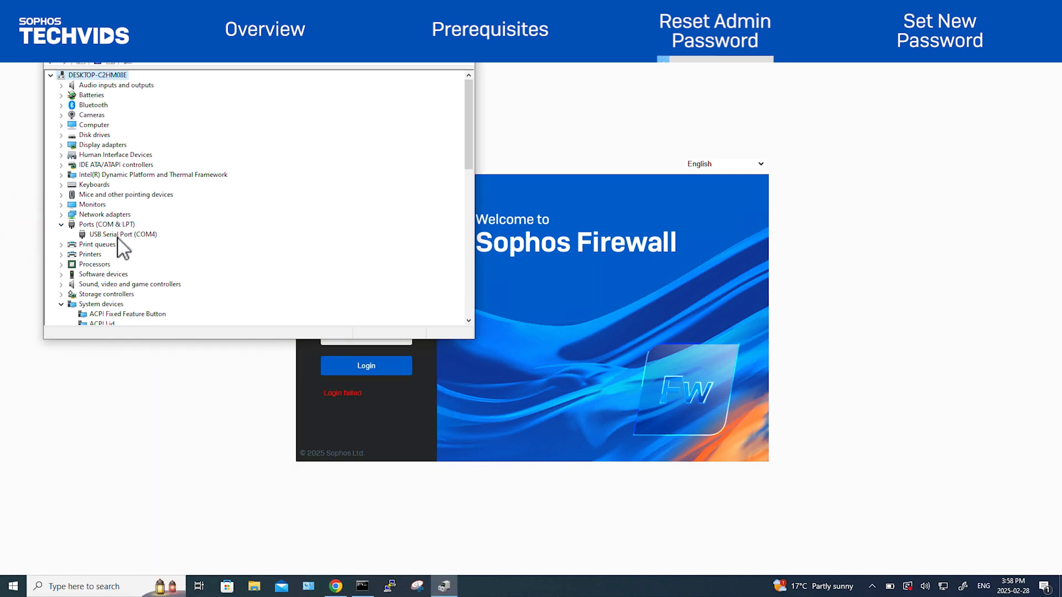
{"action": "left_click", "coordinate": [121, 233]}
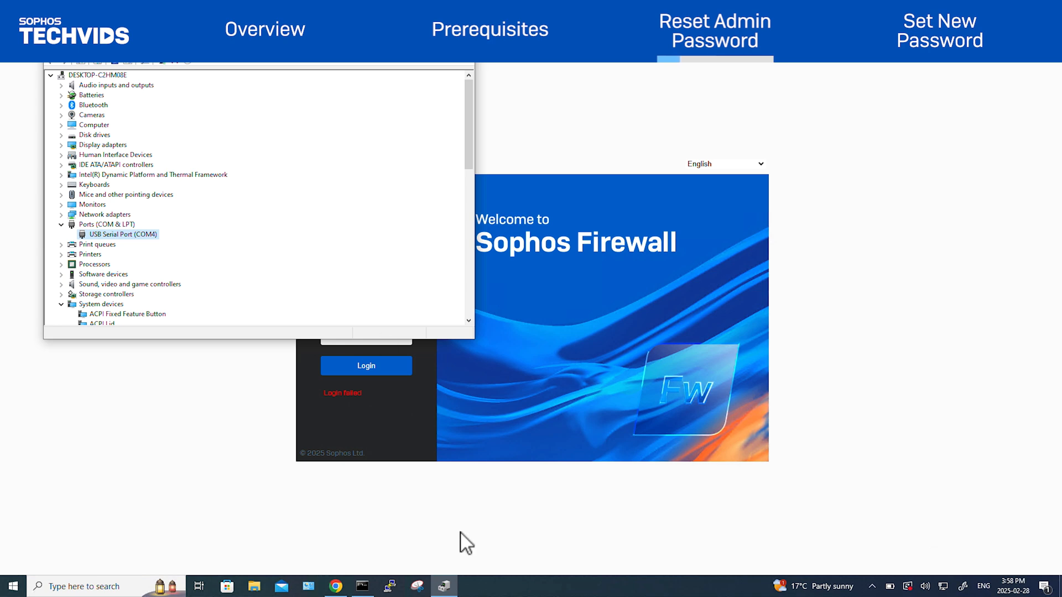
{"action": "left_click", "coordinate": [390, 586]}
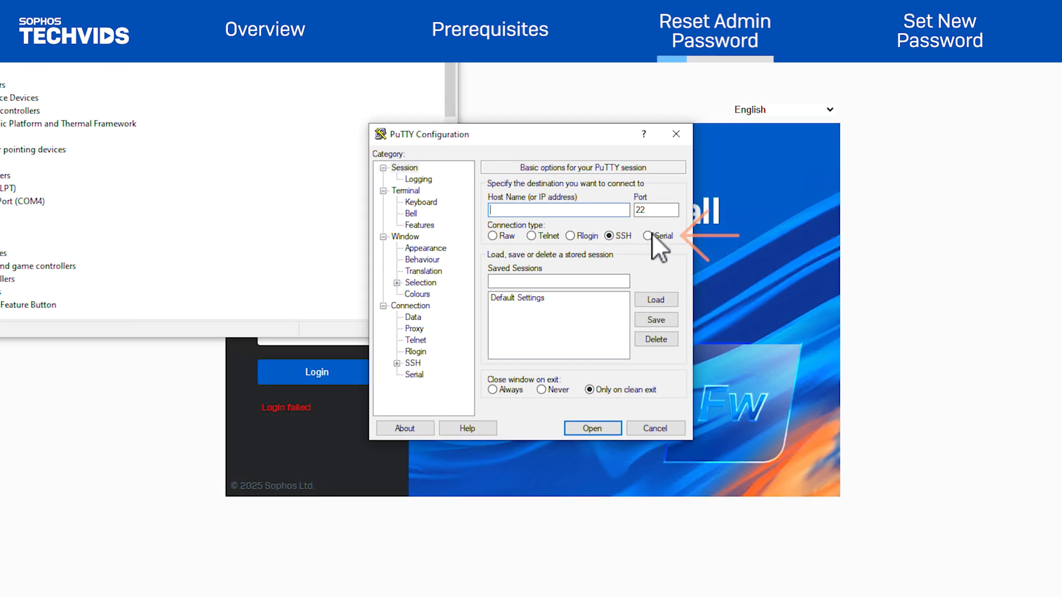
Step: Open a PuTTY serial session on COM4 at speed 38400
{"action": "left_click", "coordinate": [648, 236]}
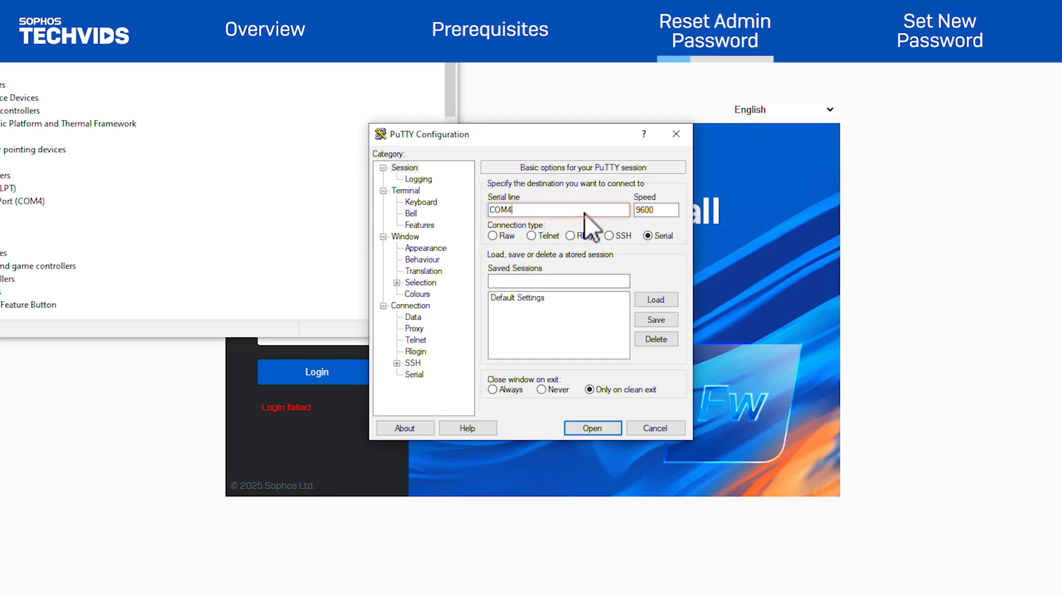
{"action": "left_click", "coordinate": [654, 211]}
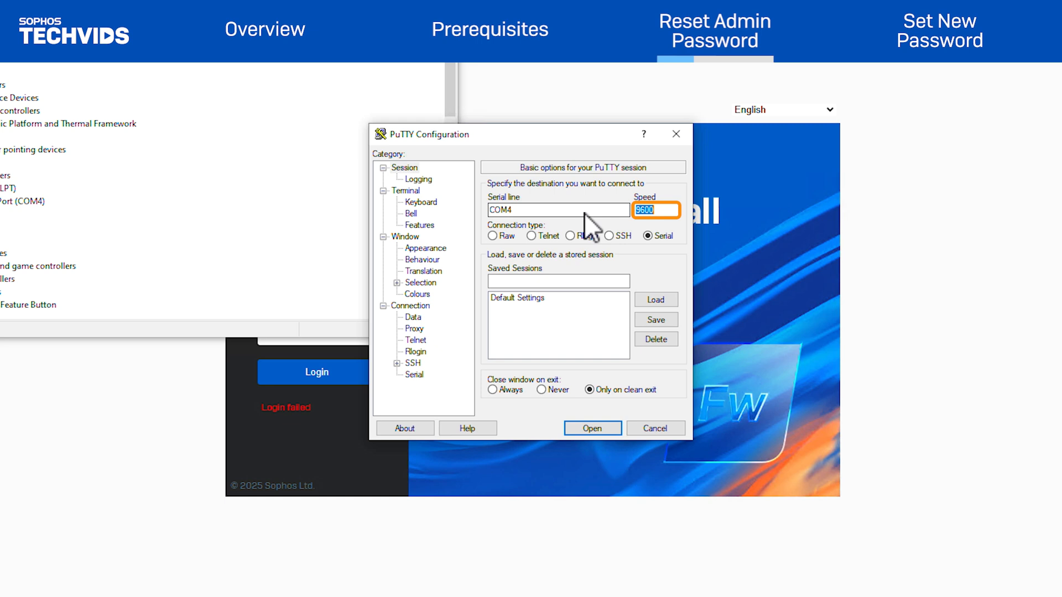
{"action": "type", "text": "38400"}
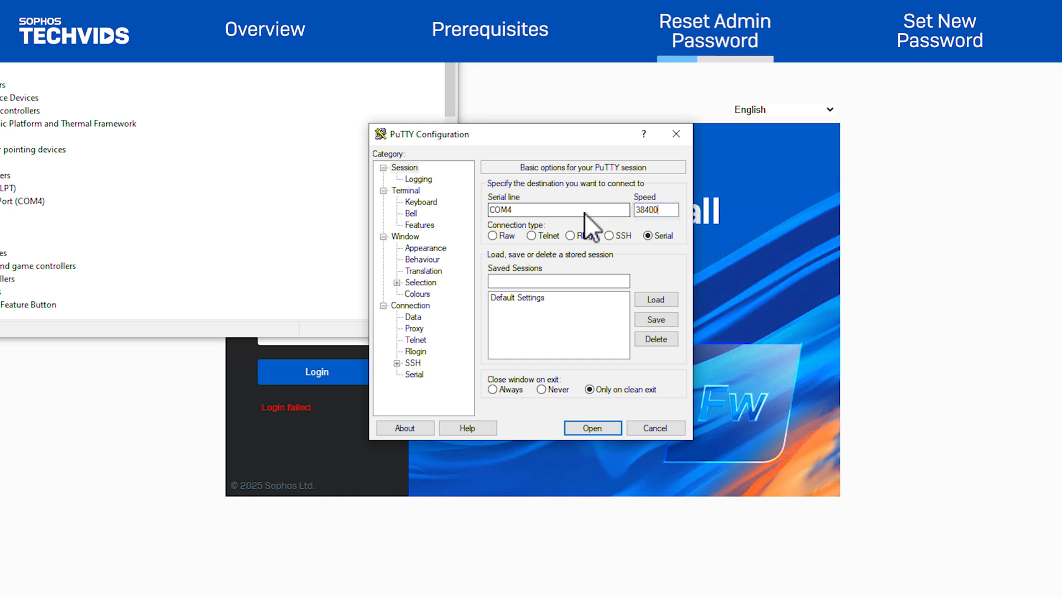
{"action": "left_click", "coordinate": [591, 428]}
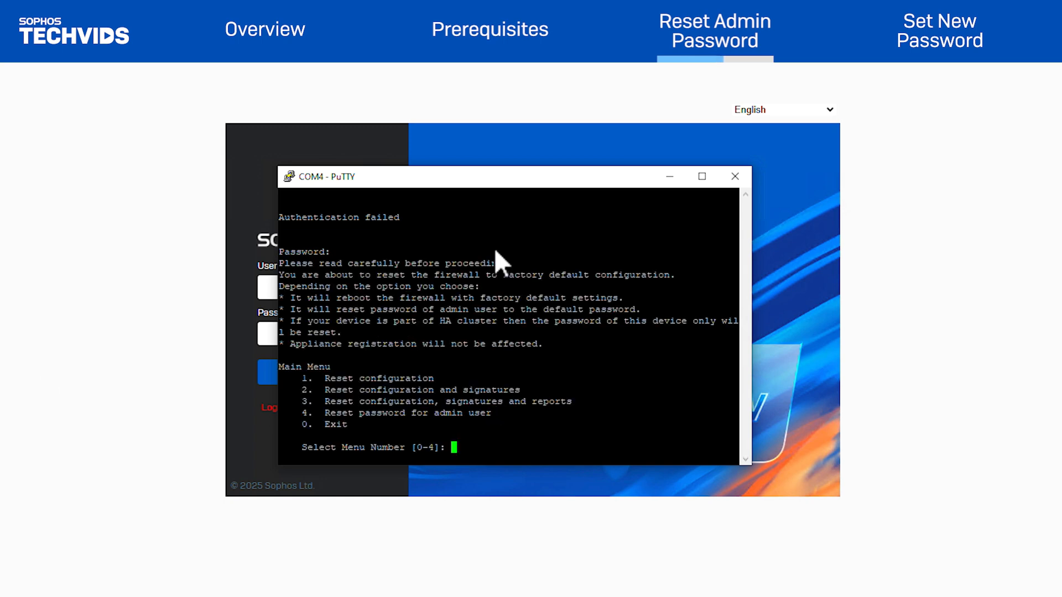
Step: Choose console option 4, confirm with Y, then return to the login slide
{"action": "type", "text": "4"}
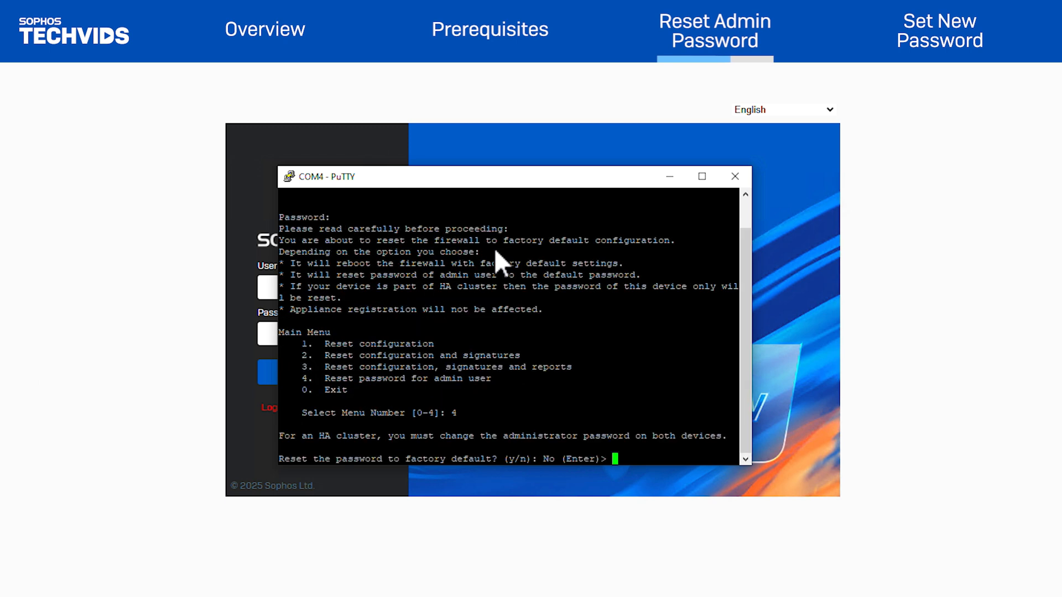
{"action": "type", "text": "Y"}
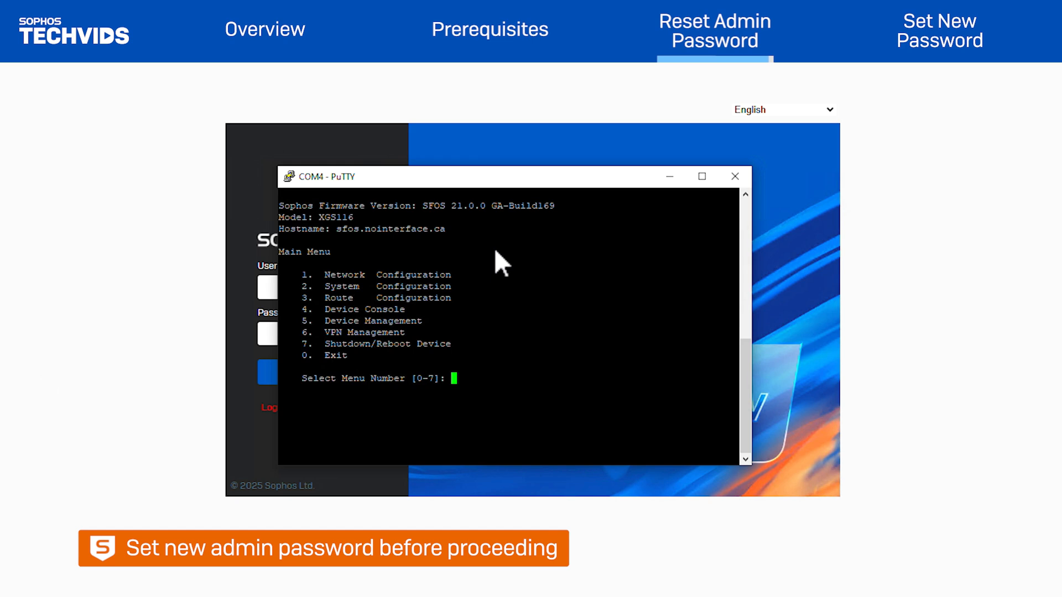
{"action": "left_click", "coordinate": [938, 30]}
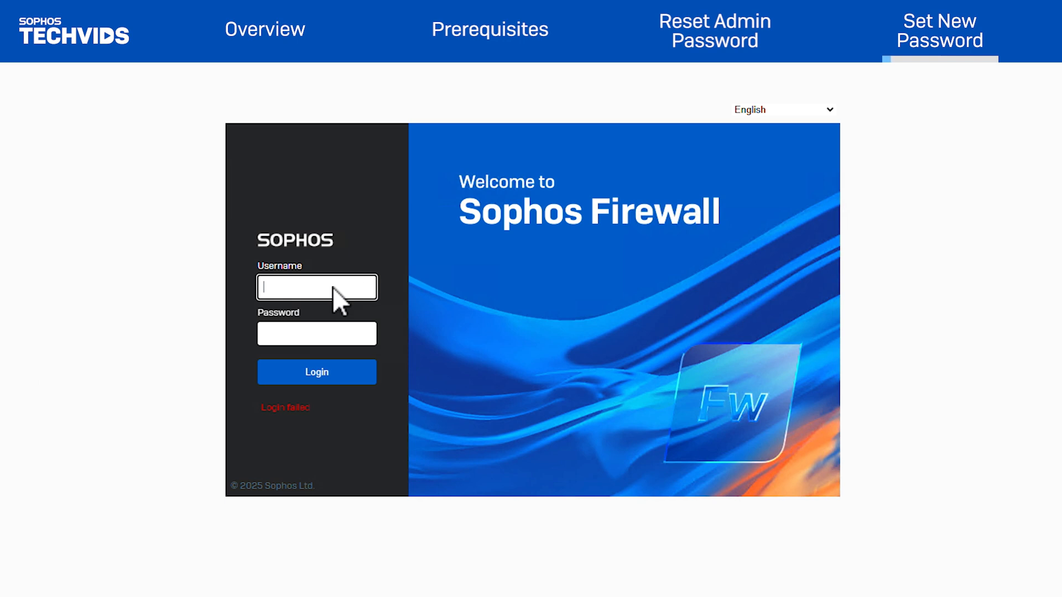
Step: Log in as 'admin' with the default password
{"action": "type", "text": "admin"}
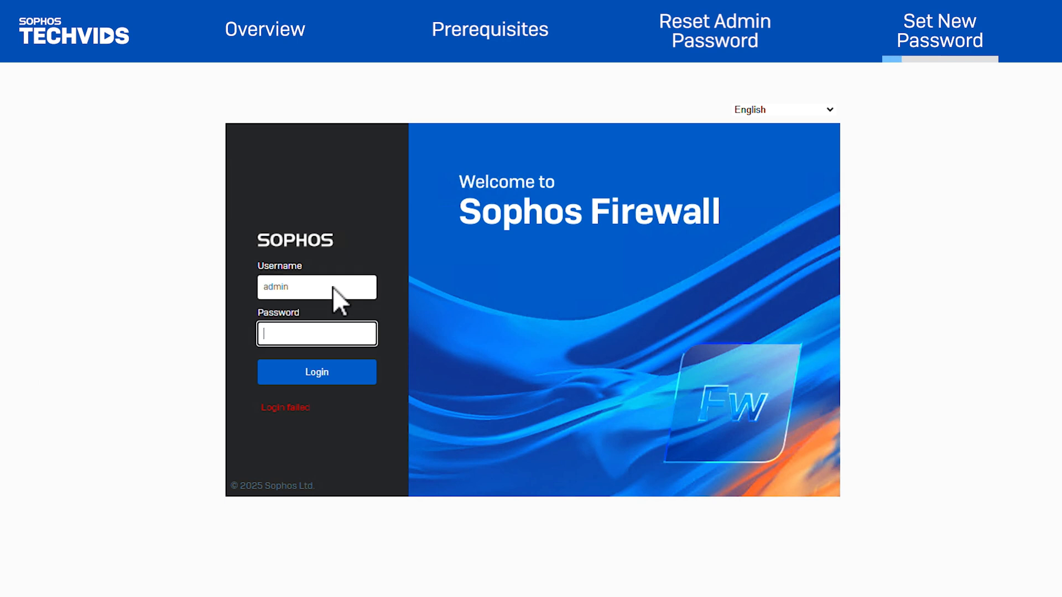
{"action": "type", "text": "•••••"}
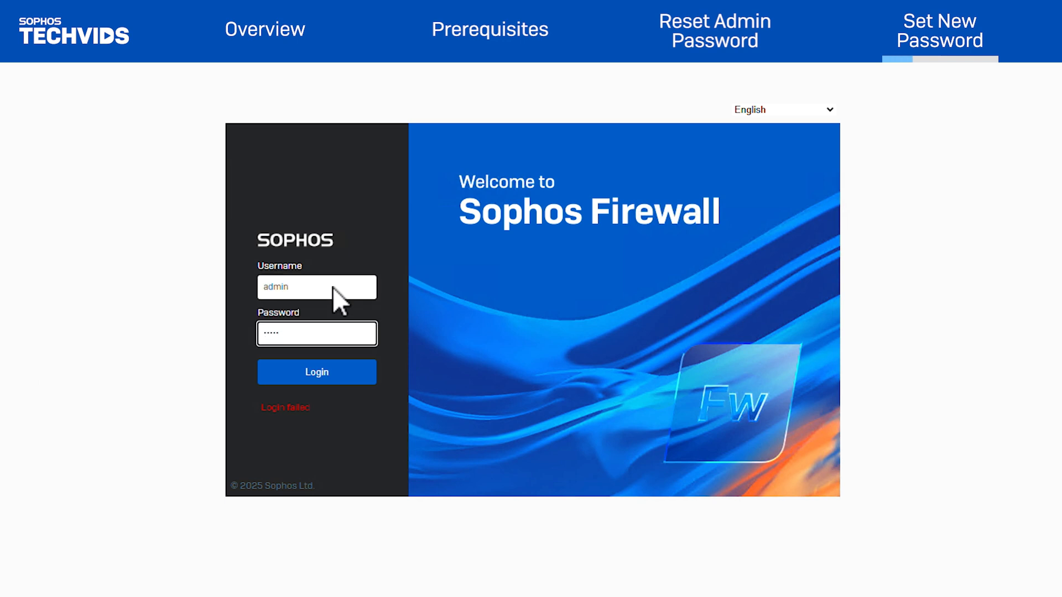
{"action": "left_click", "coordinate": [316, 371]}
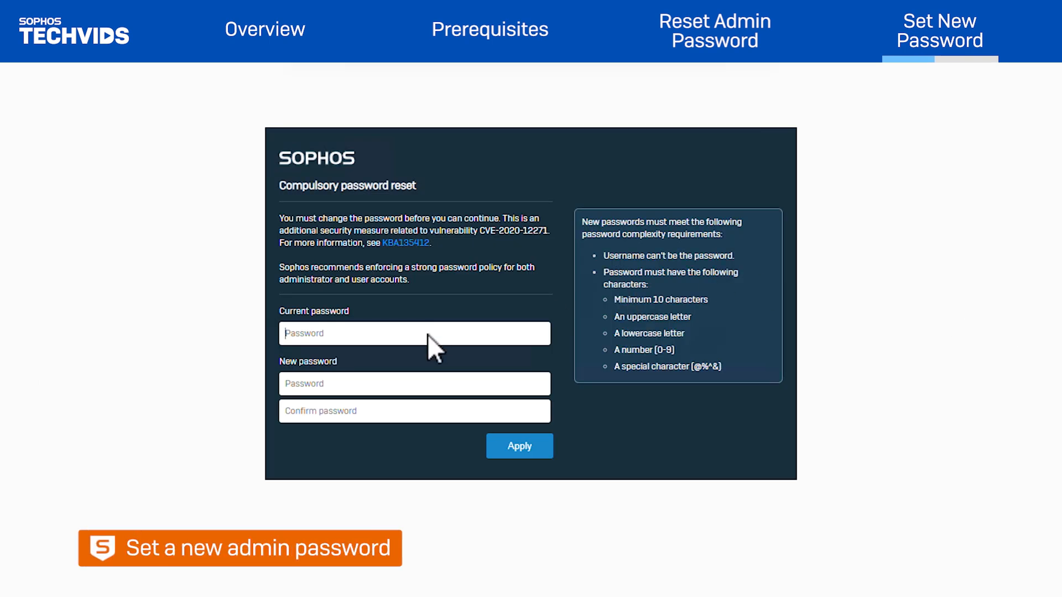
Step: Enter the current and new admin passwords in the reset form and apply
{"action": "type", "text": "•••••"}
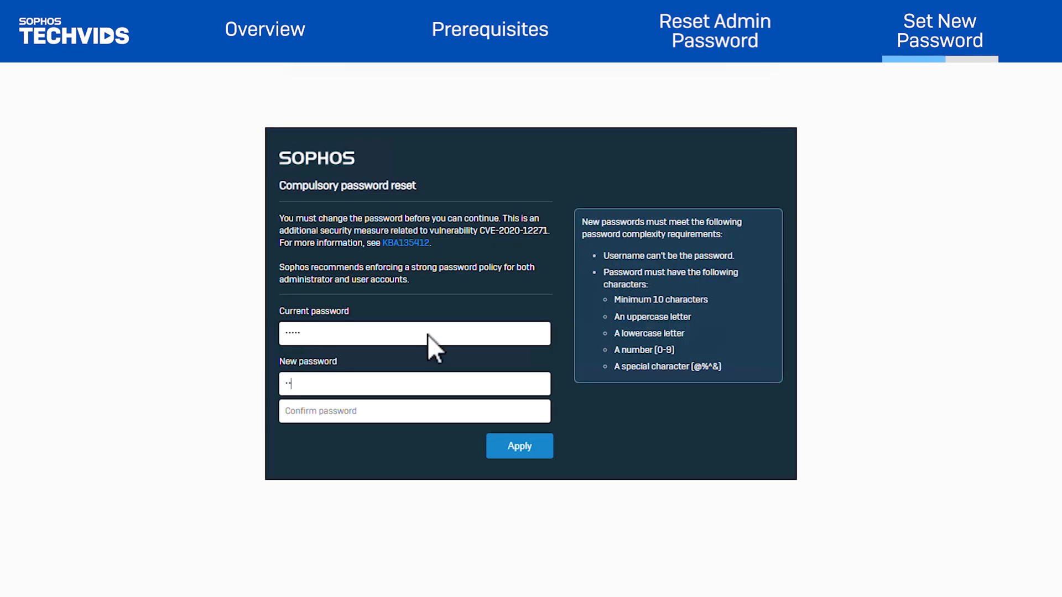
{"action": "type", "text": "••••••••••"}
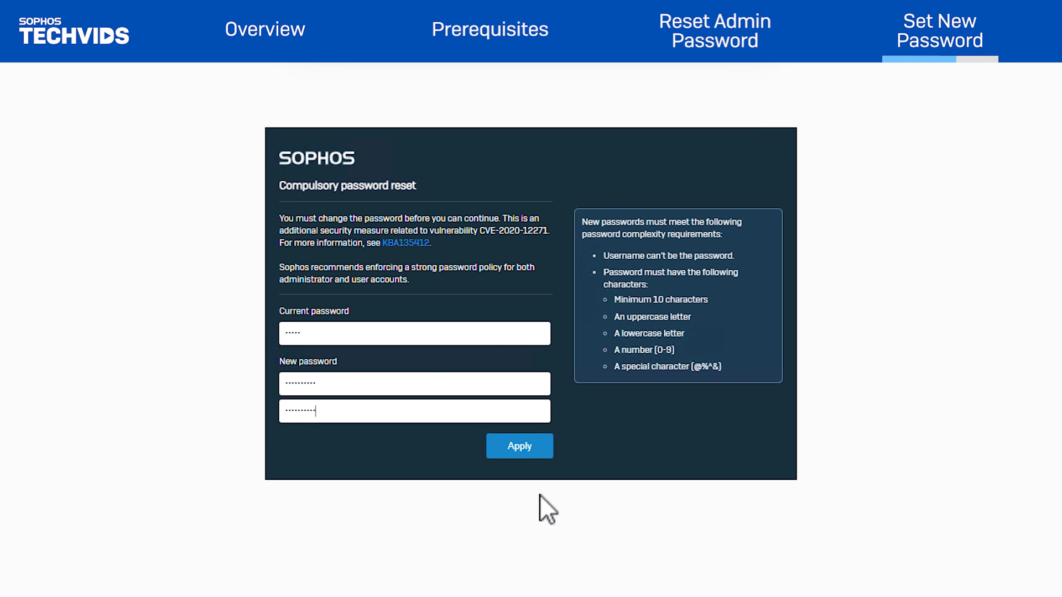
{"action": "left_click", "coordinate": [519, 446]}
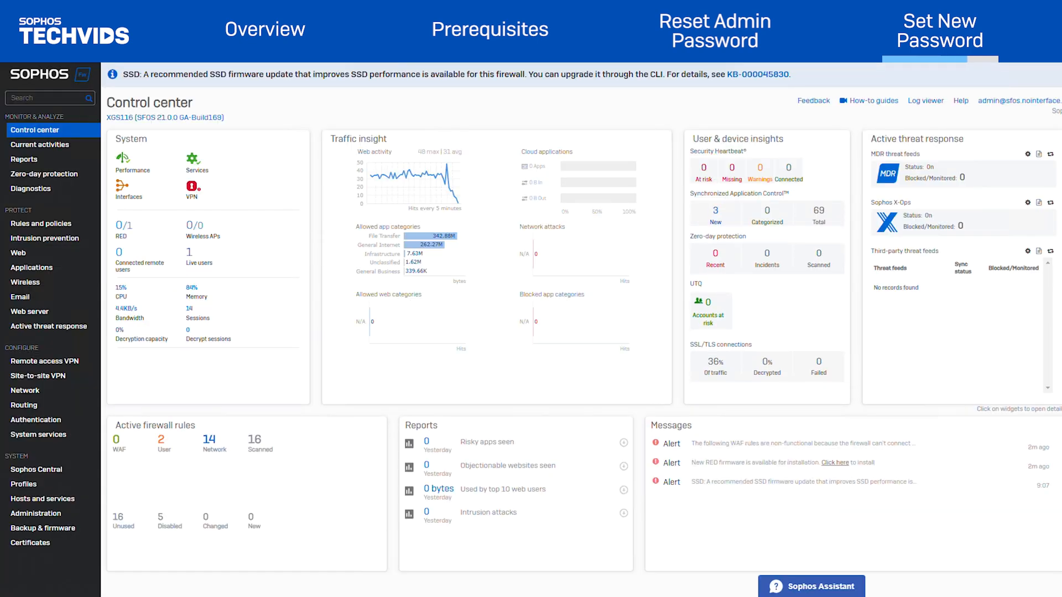